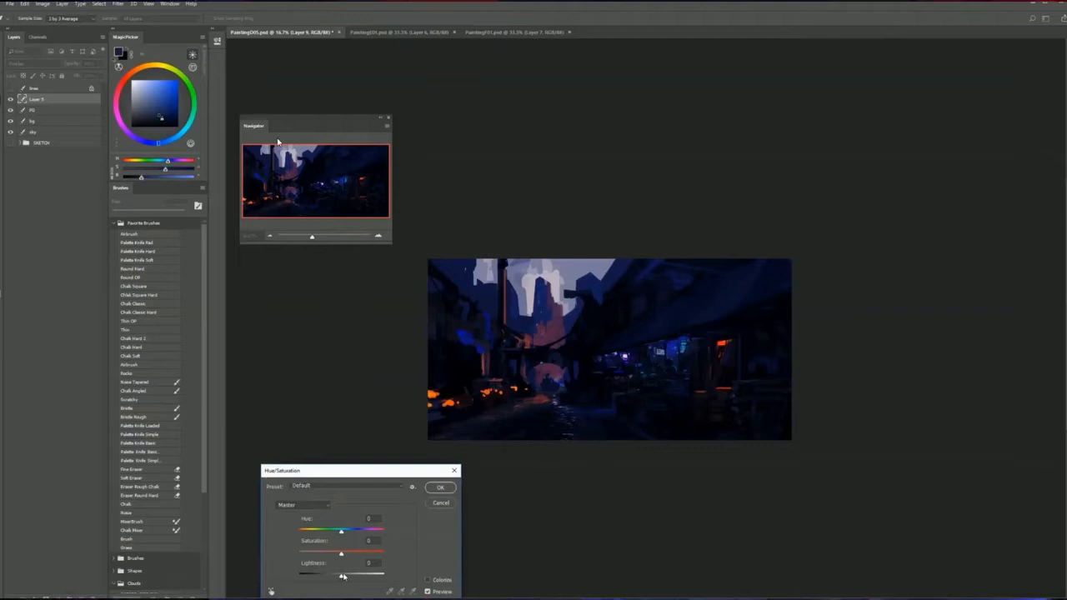
Step: Raise Hue/Saturation lightness and apply it to brighten the night street painting
left_click(441, 487)
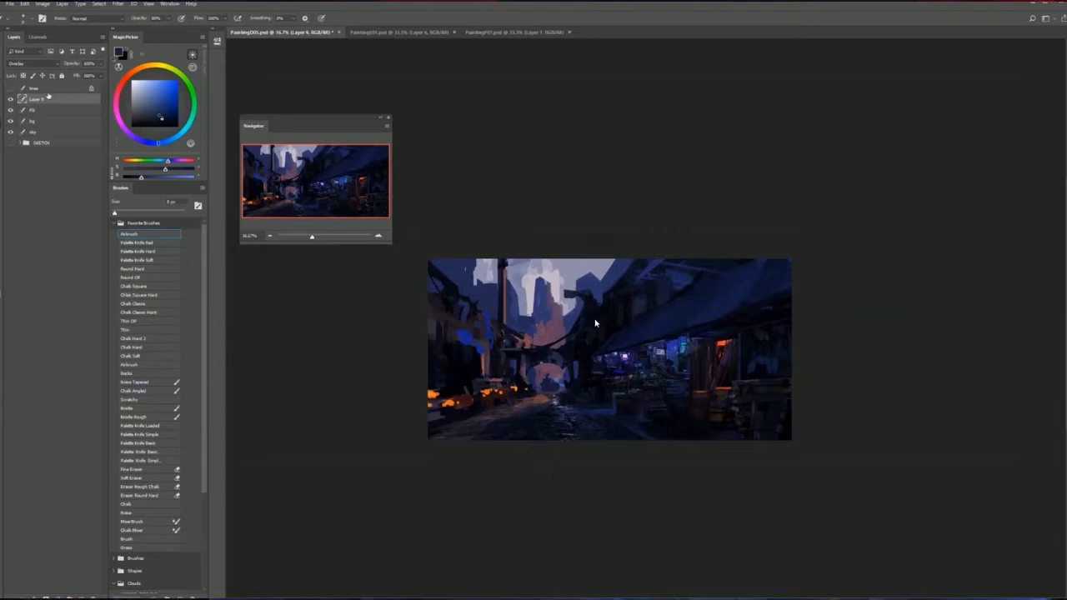